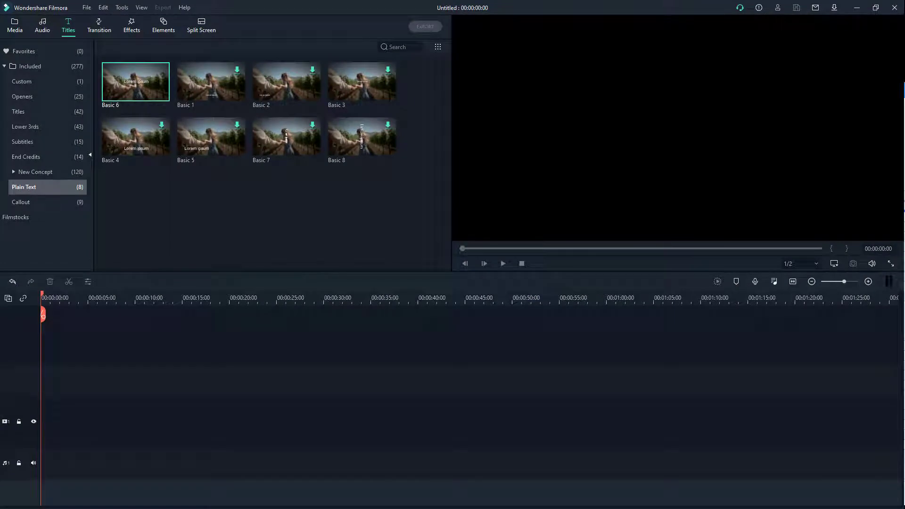
mouse_move(56, 51)
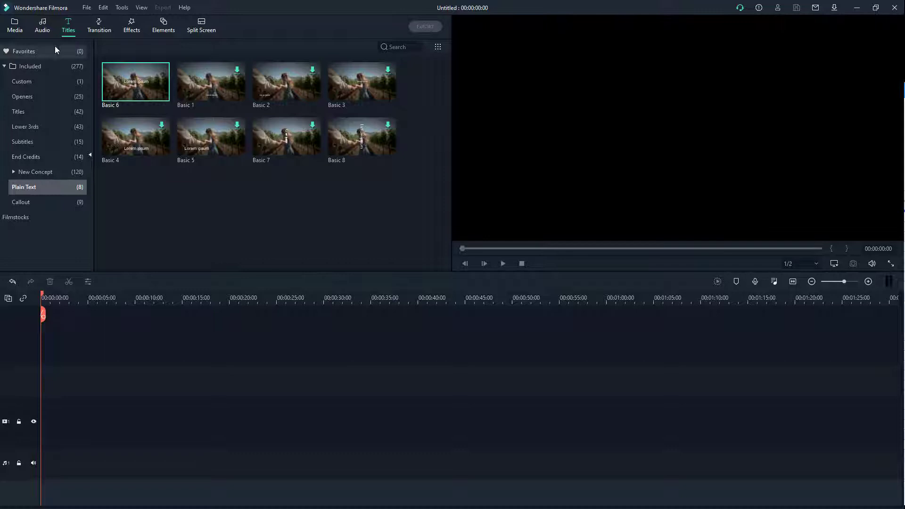
Import Pexels Videos 1739010.mp4 from TutorTube (K:) > Videos and add it to the timeline
click(15, 25)
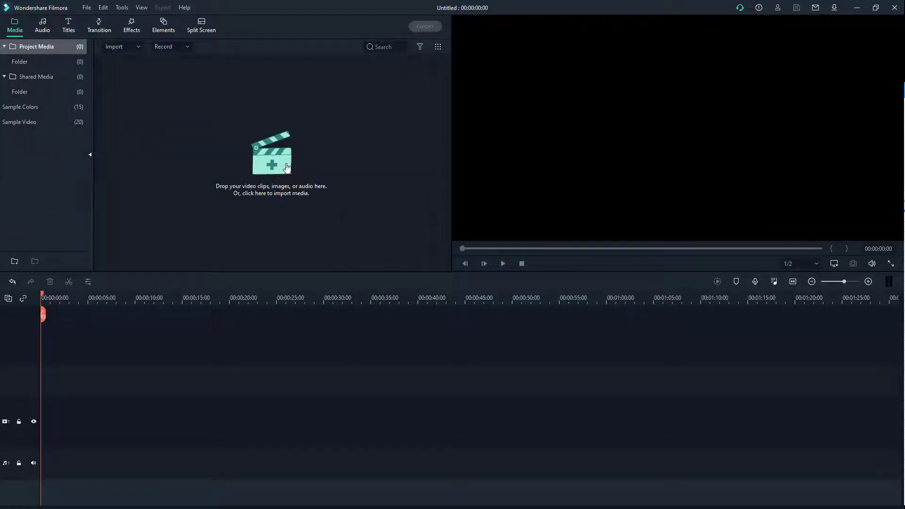
click(272, 153)
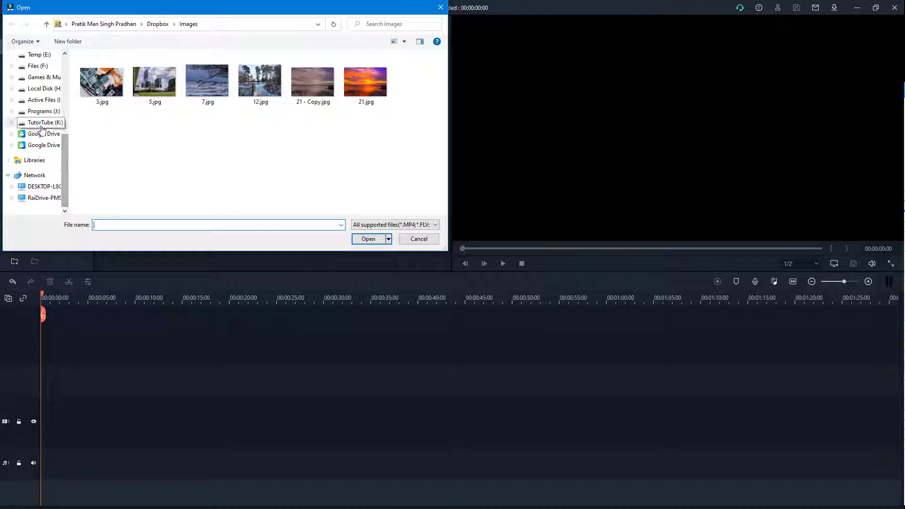
click(41, 123)
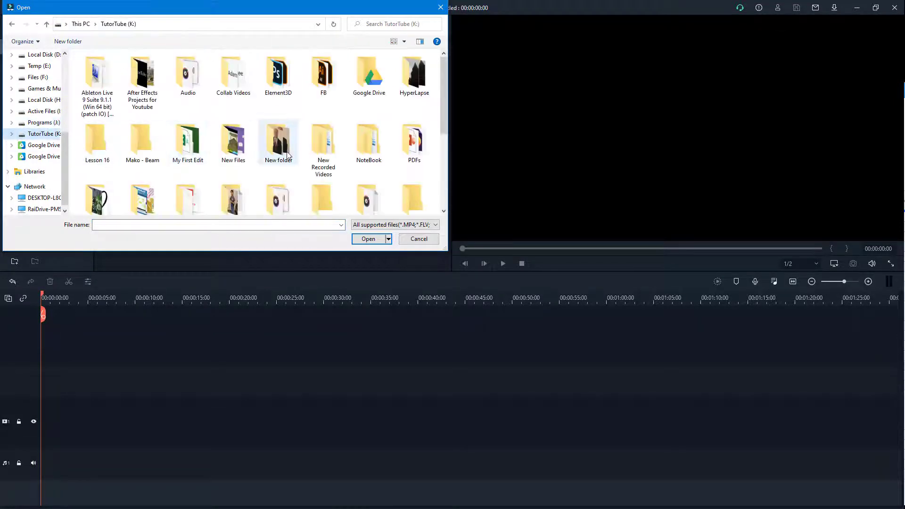
scroll(down, 3)
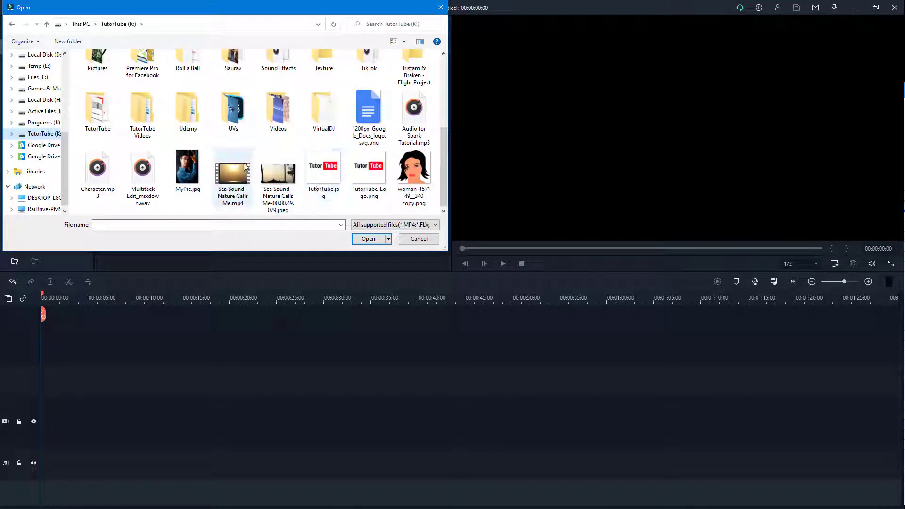
double_click(278, 107)
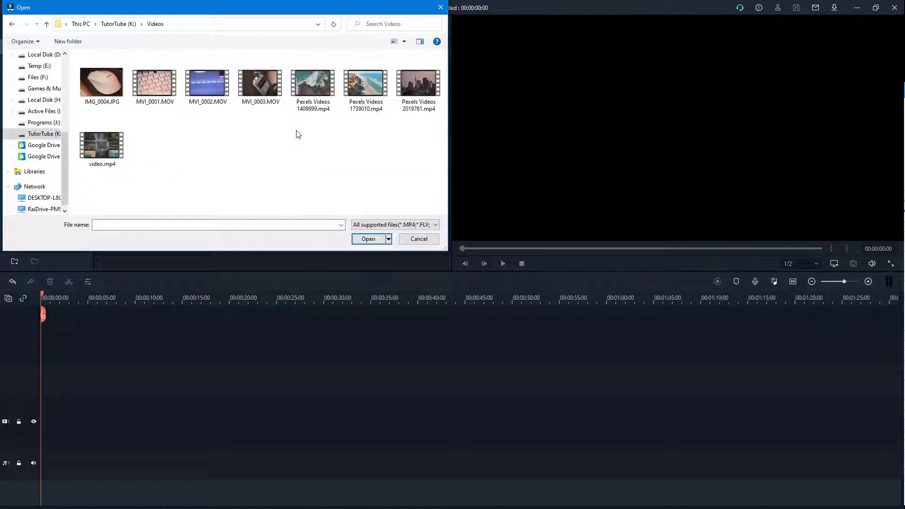
click(367, 238)
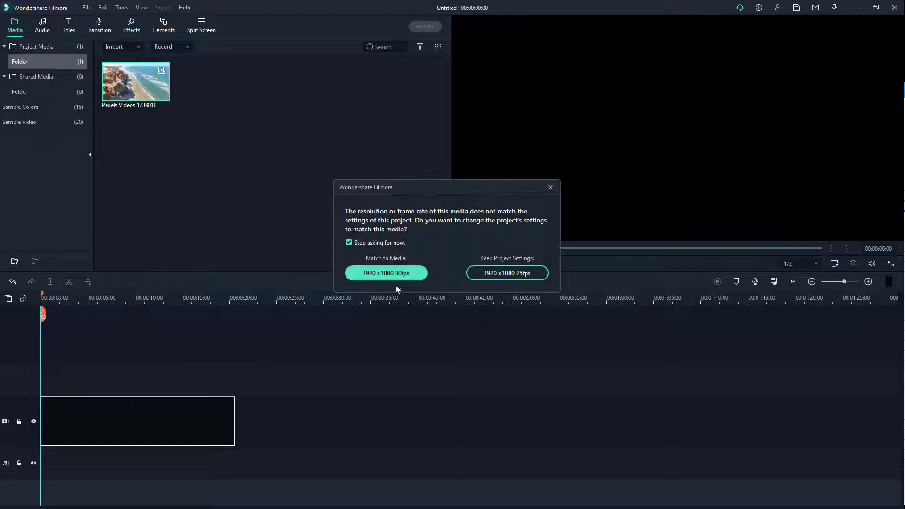
Match project settings to the beach clip and import TutorTube-Logo.png from TutorTube (K:)
click(385, 273)
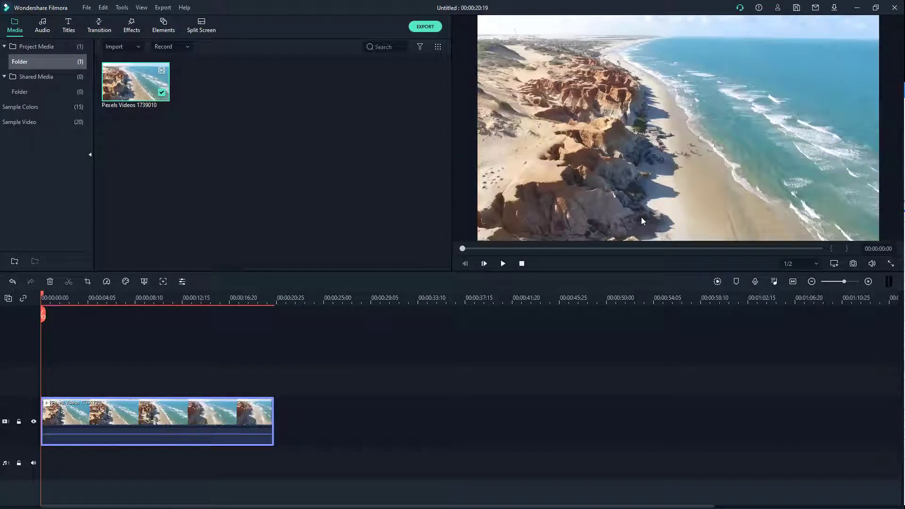
mouse_move(844, 146)
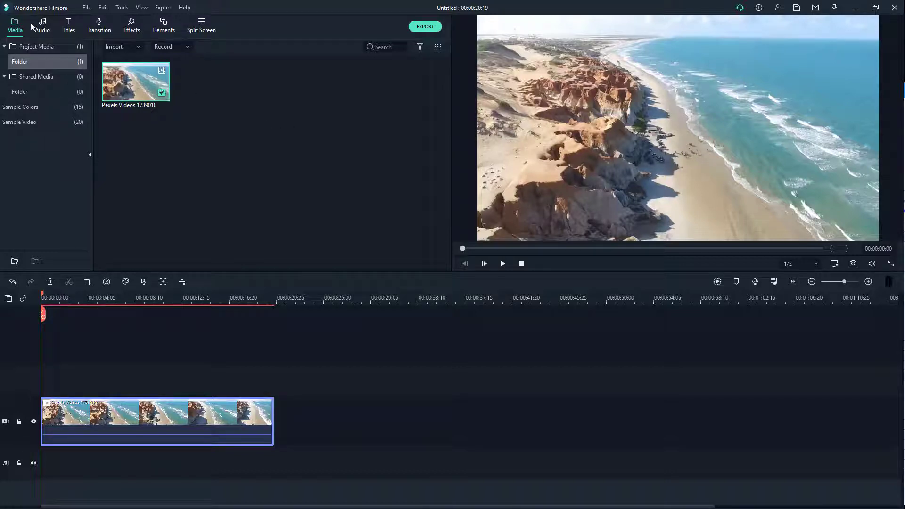
click(114, 47)
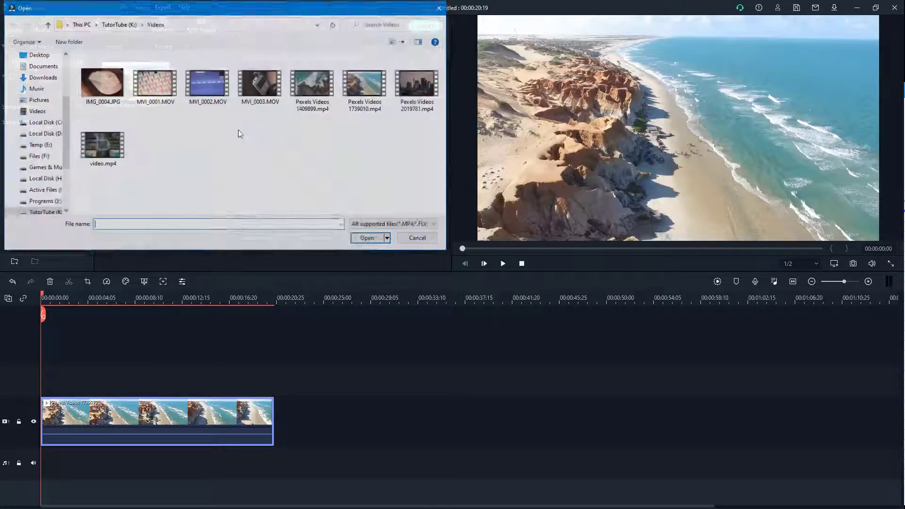
click(46, 24)
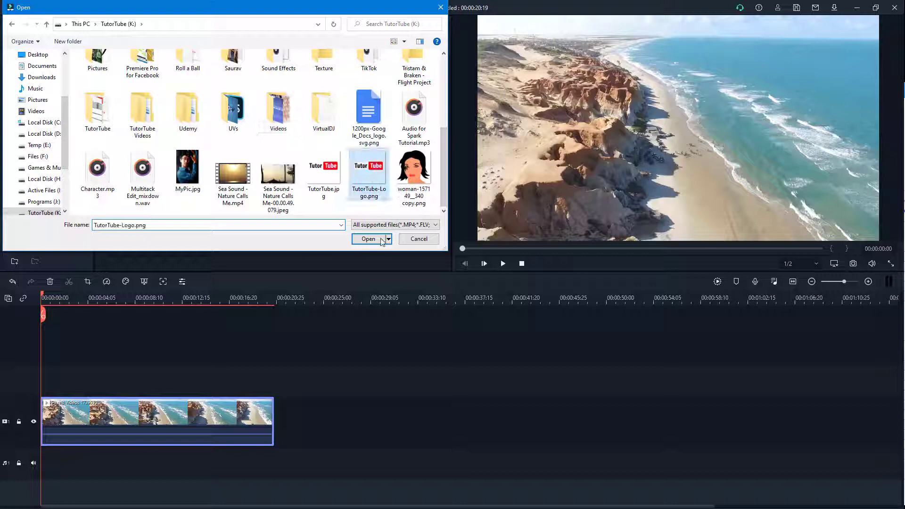
click(367, 239)
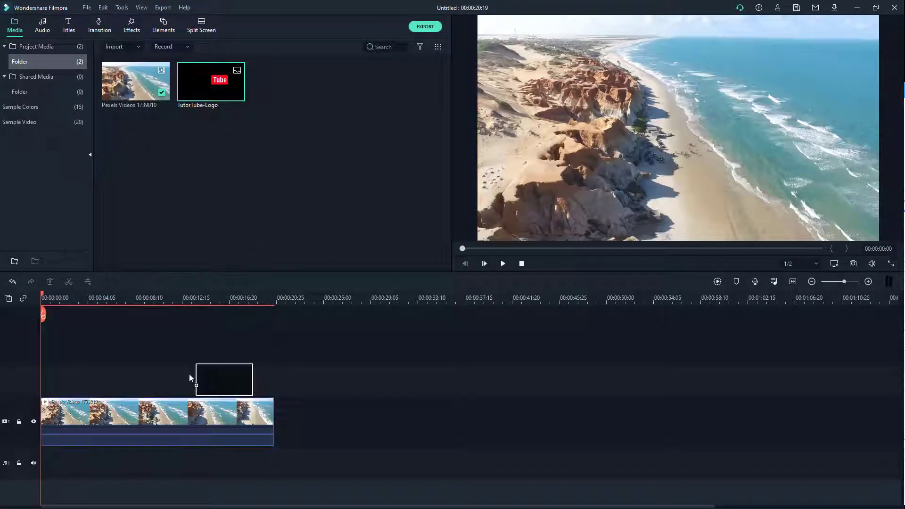
Put TutorTube-Logo on the track above the beach clip and move it to the bottom-right of the frame
drag(210, 82, 175, 379)
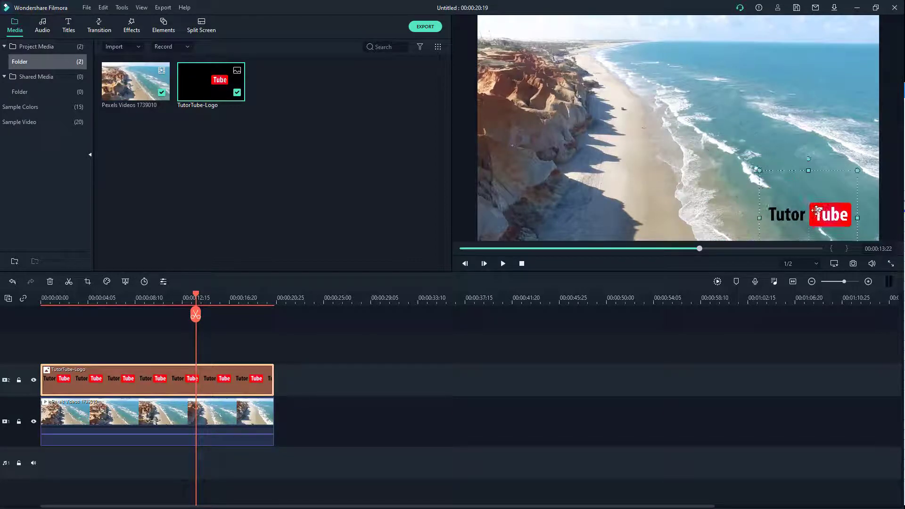
drag(808, 215, 592, 59)
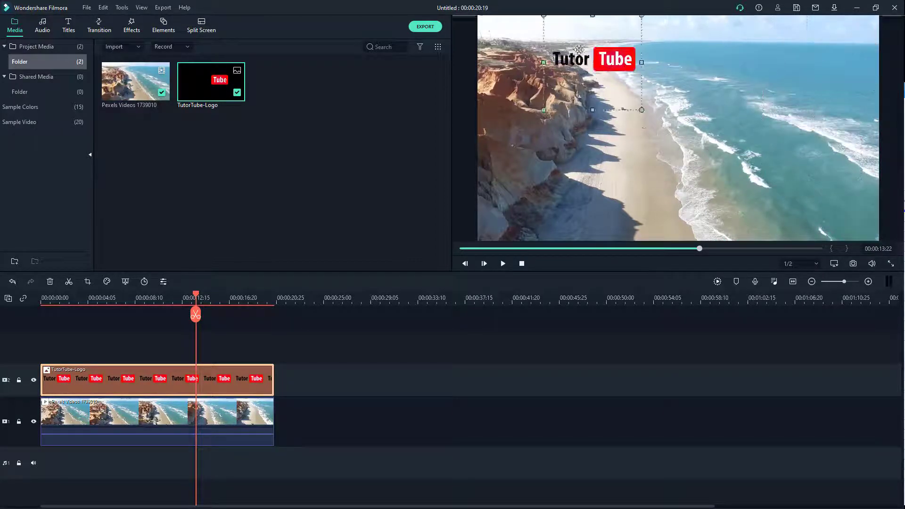
drag(591, 59, 823, 216)
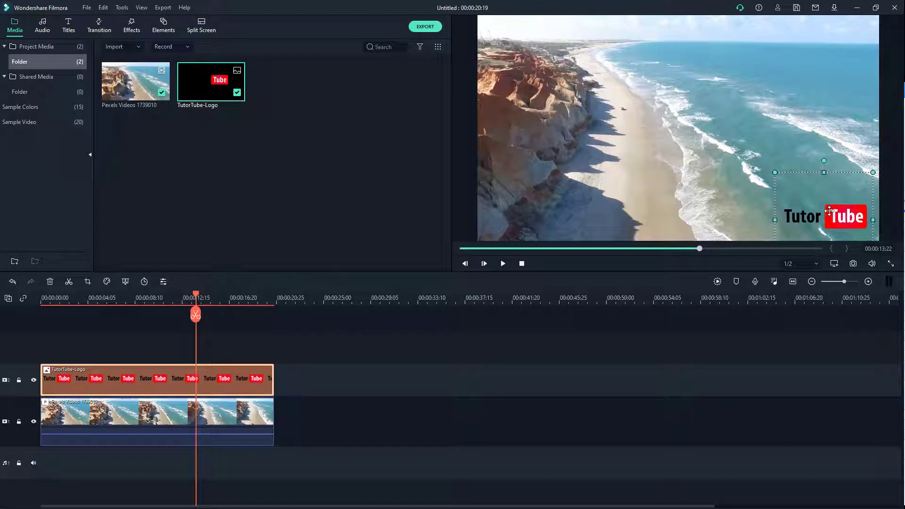
Lower the logo's Compositing opacity to about 45% and scrub back to around eight seconds
double_click(156, 378)
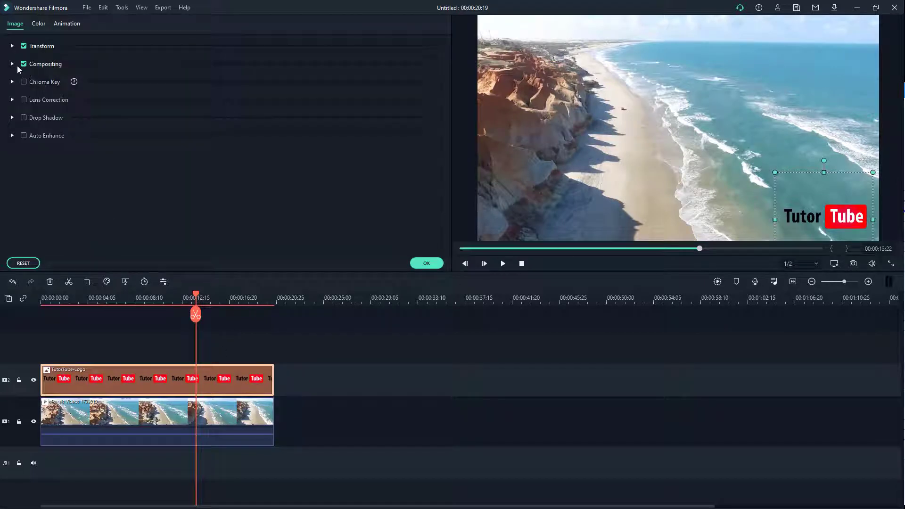
click(11, 64)
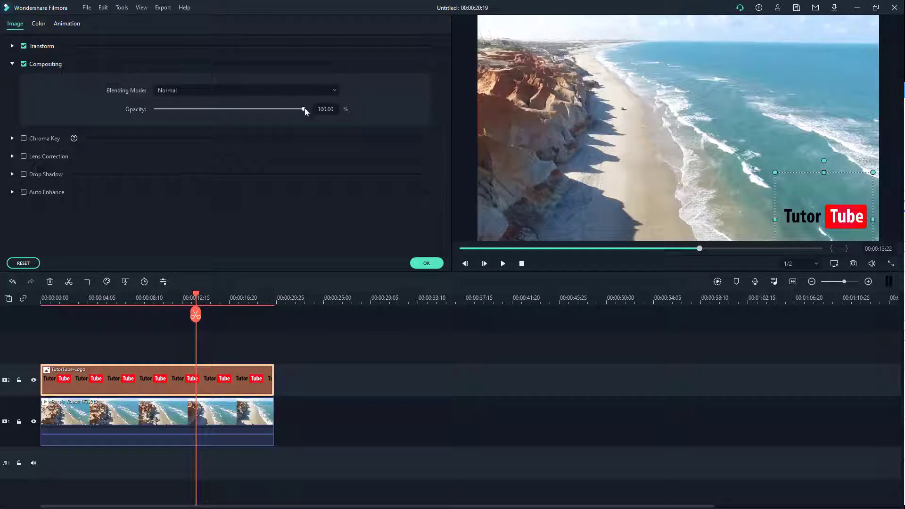
drag(303, 109, 222, 109)
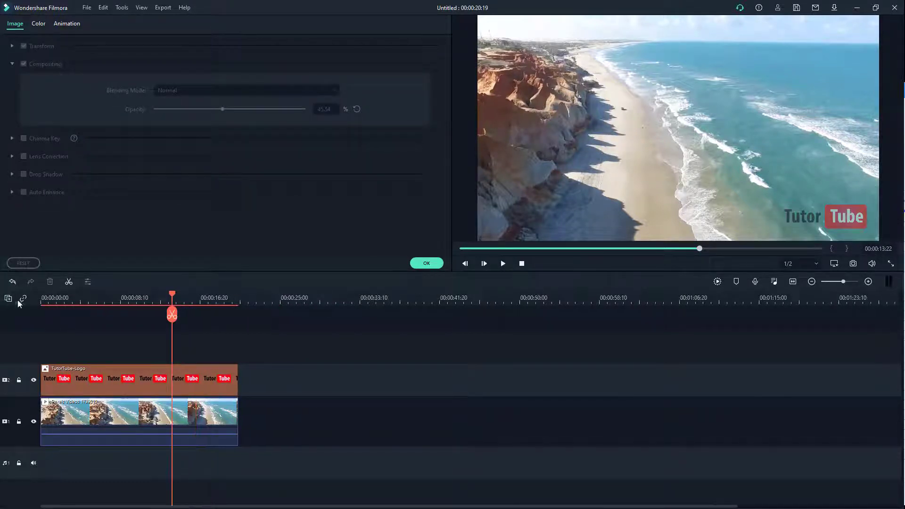
drag(172, 313, 122, 314)
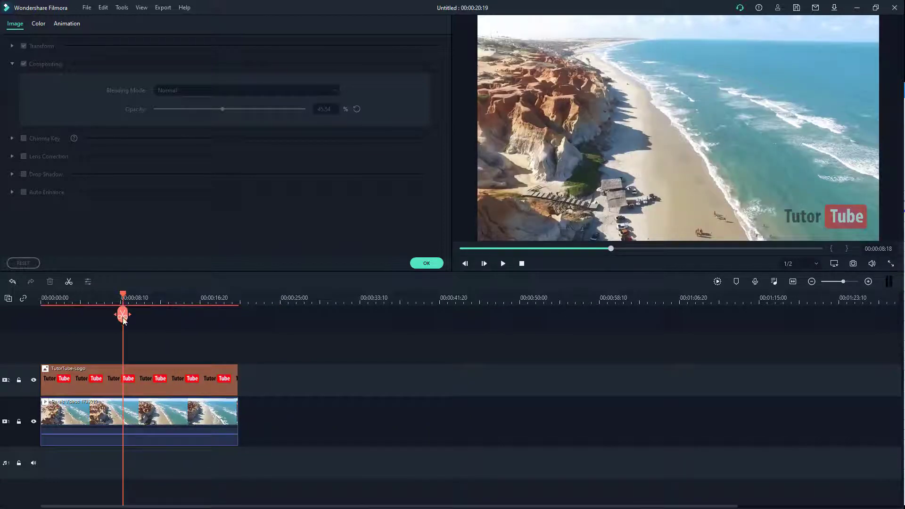
Play and pause the watermark preview, then jump back near the start to replay
click(502, 263)
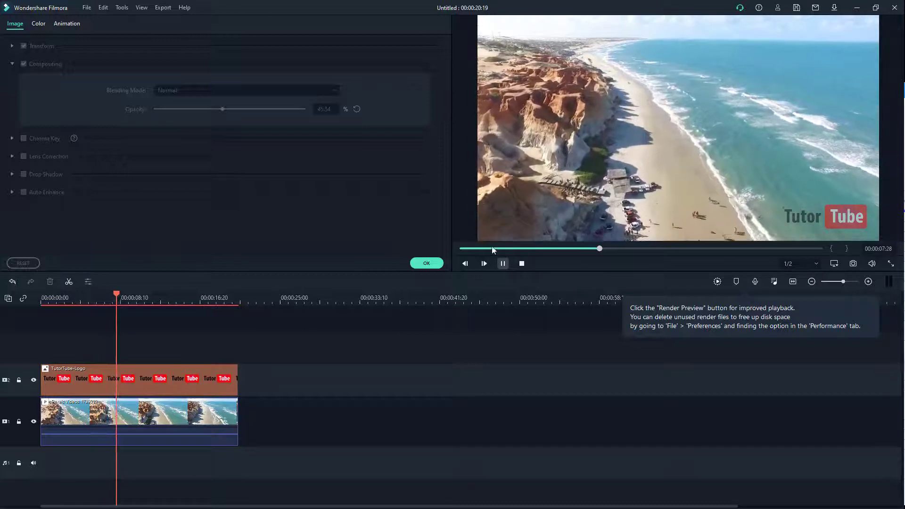
click(501, 264)
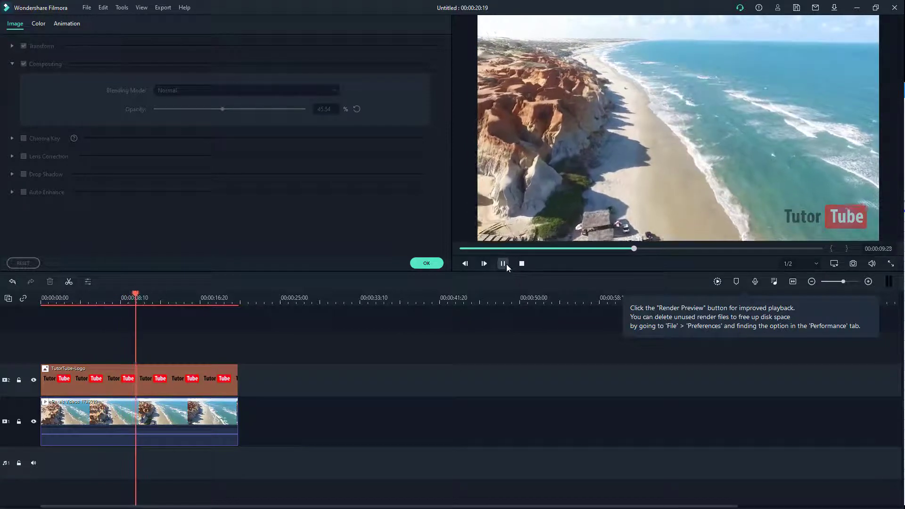
click(502, 264)
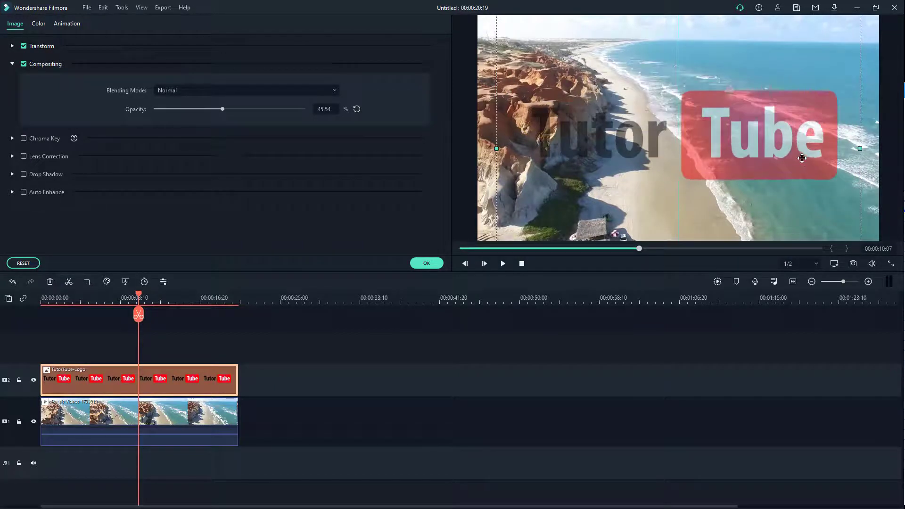
click(502, 263)
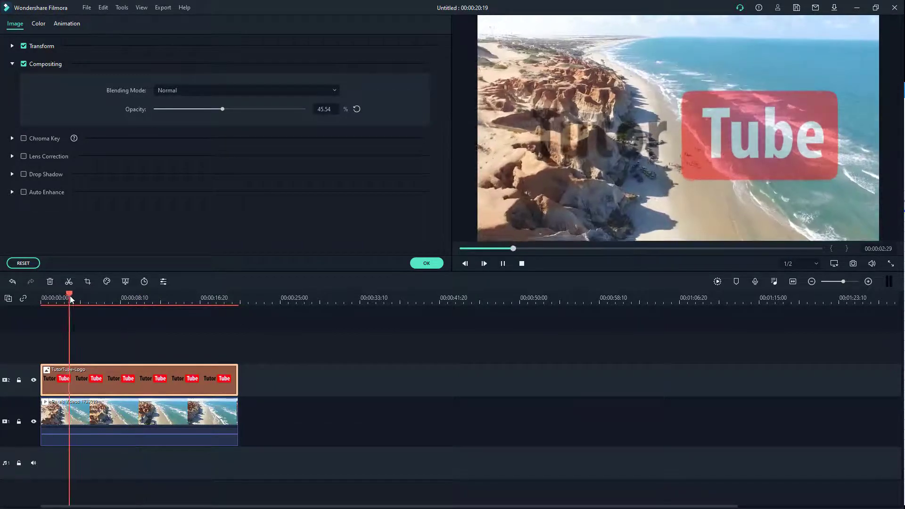